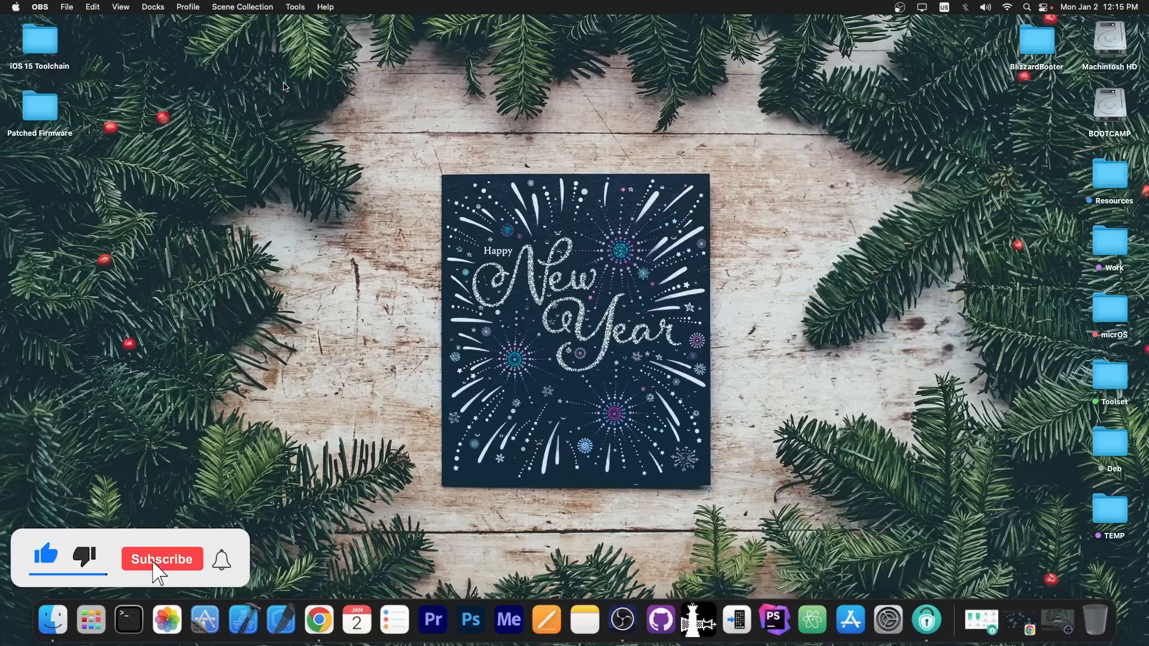
# Step: Launch AnyUnlock from the Dock to show its iPhone Password Unlocker tool tiles
pyautogui.click(161, 558)
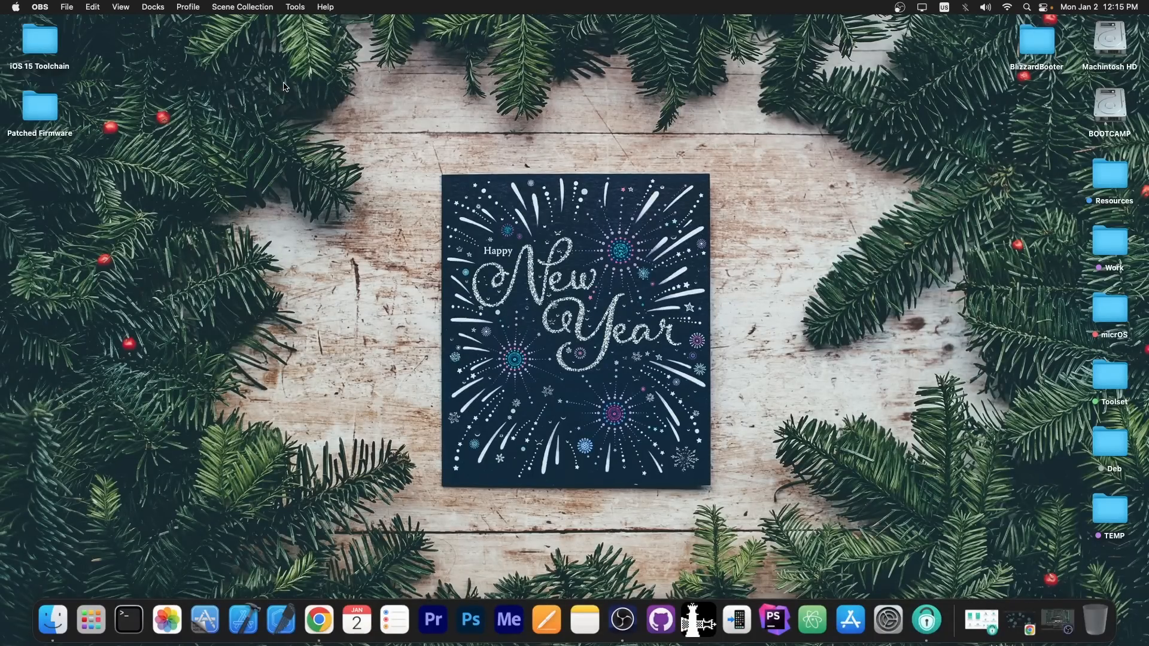
pyautogui.moveTo(758, 359)
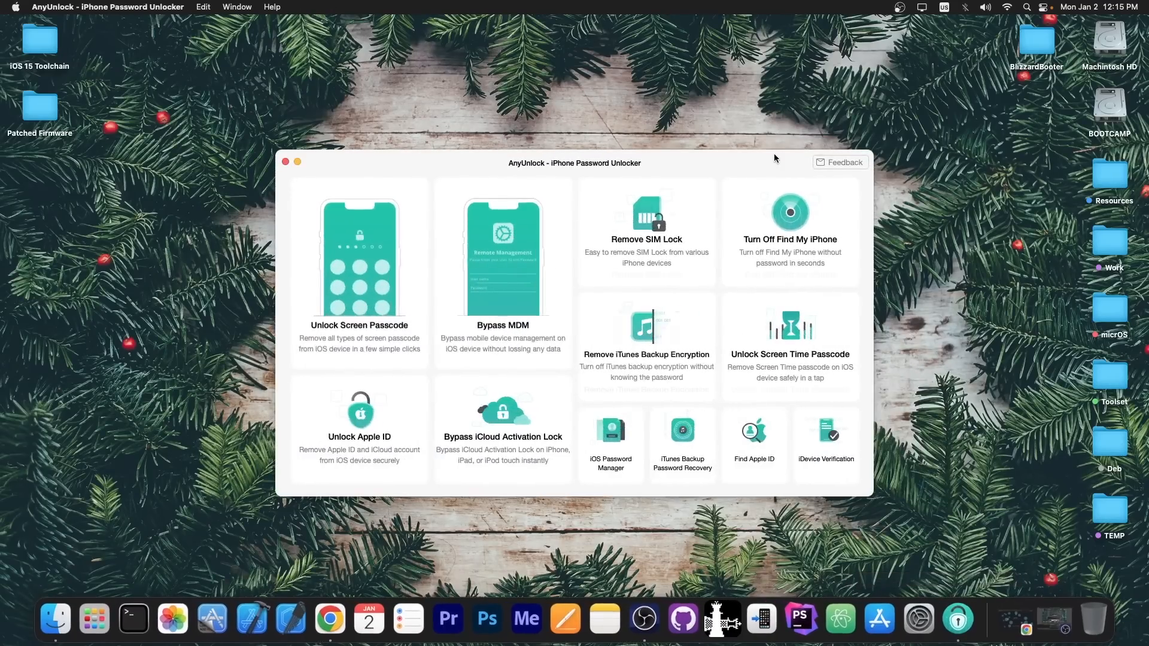
pyautogui.moveTo(373, 13)
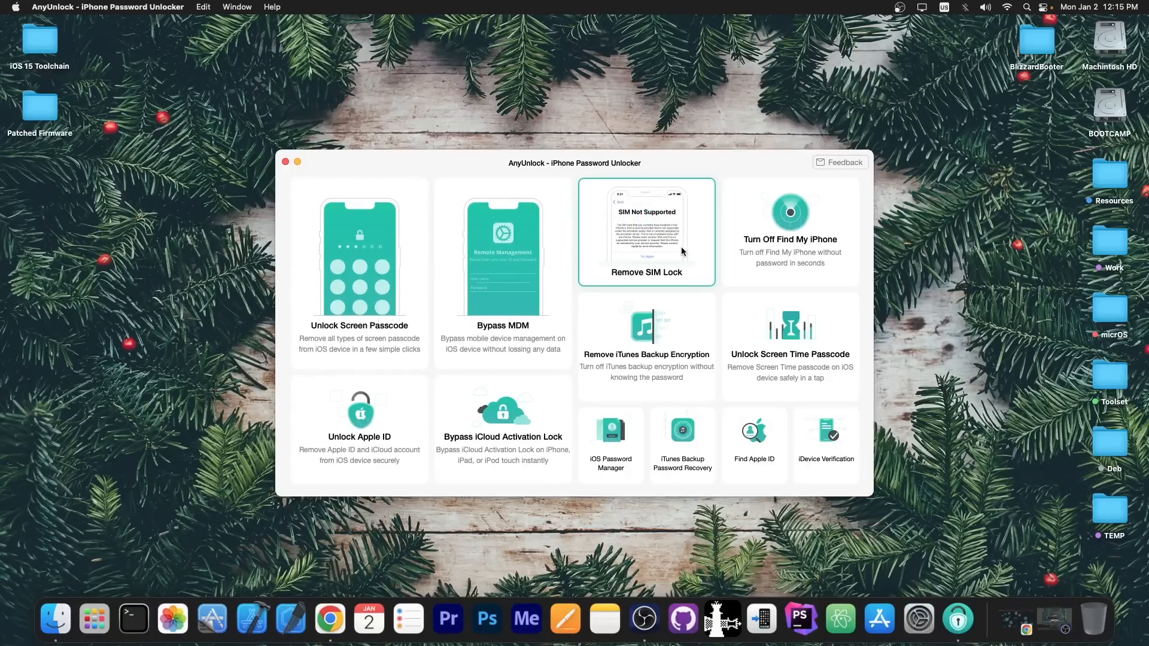
pyautogui.moveTo(391, 438)
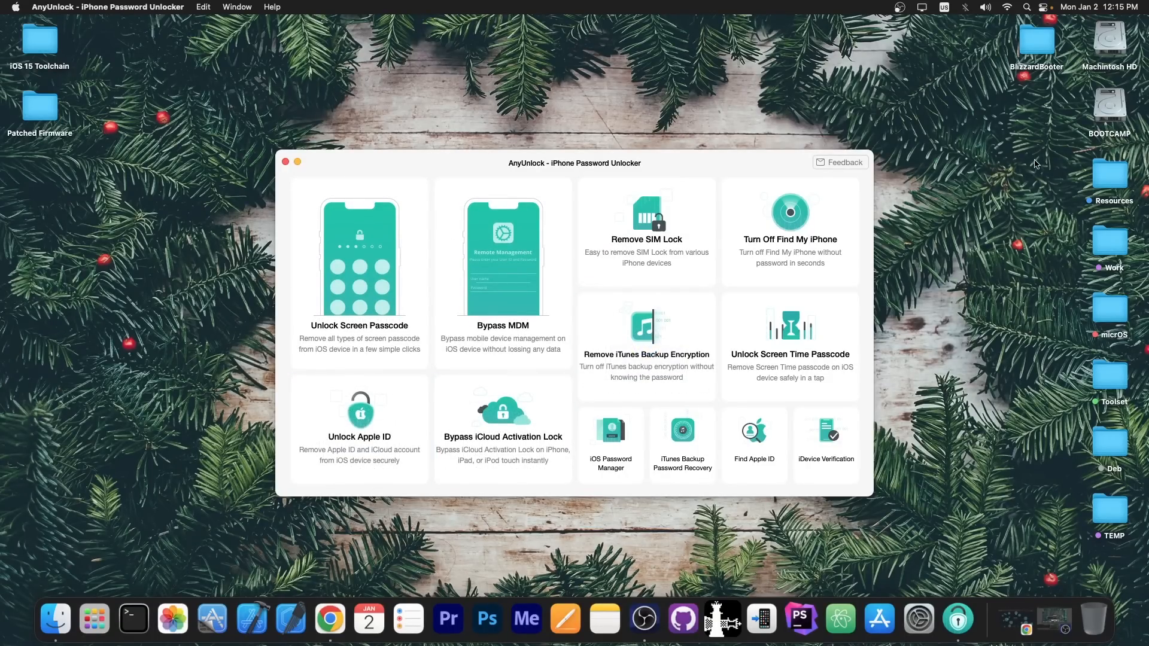
pyautogui.moveTo(928, 115)
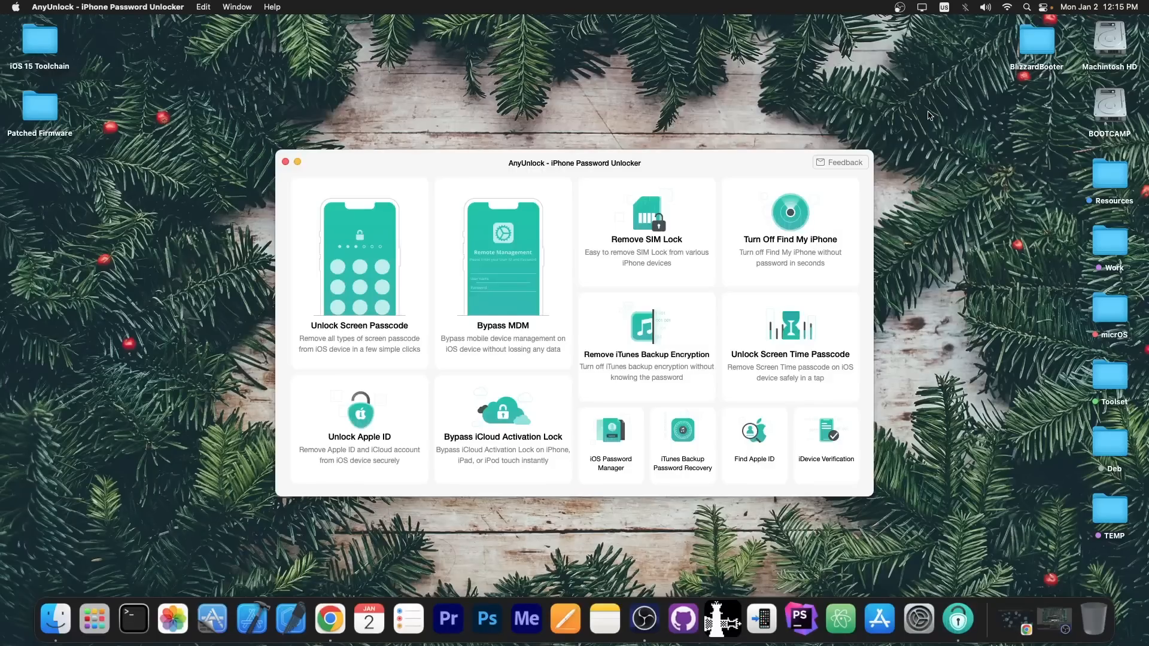
pyautogui.moveTo(294, 176)
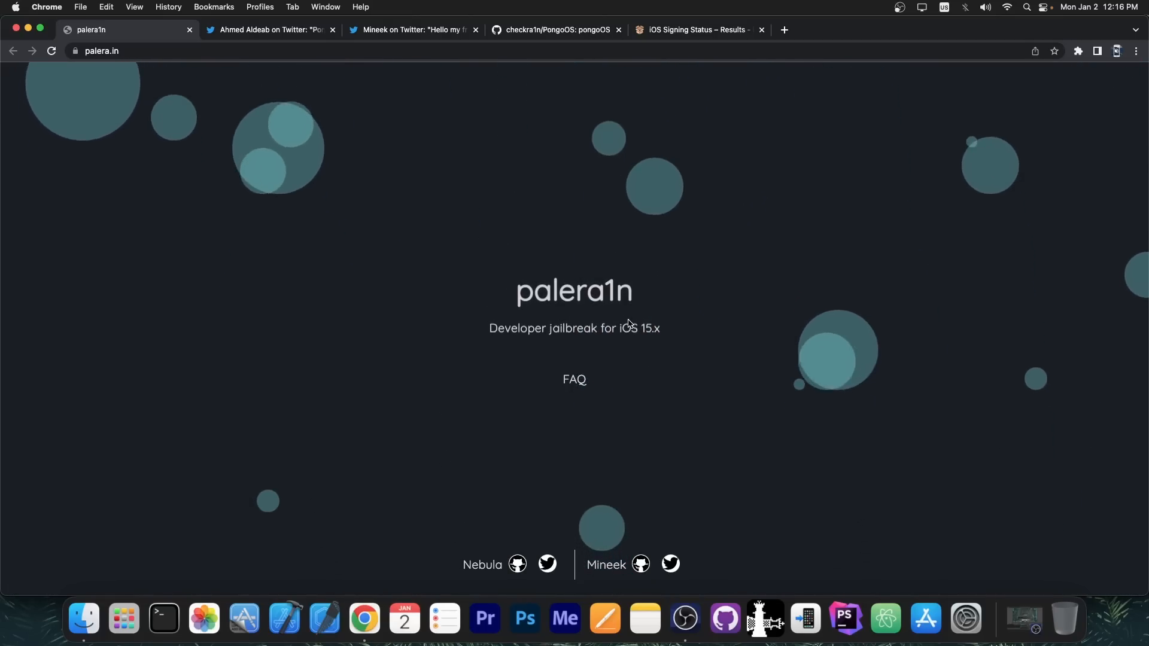
pyautogui.click(694, 29)
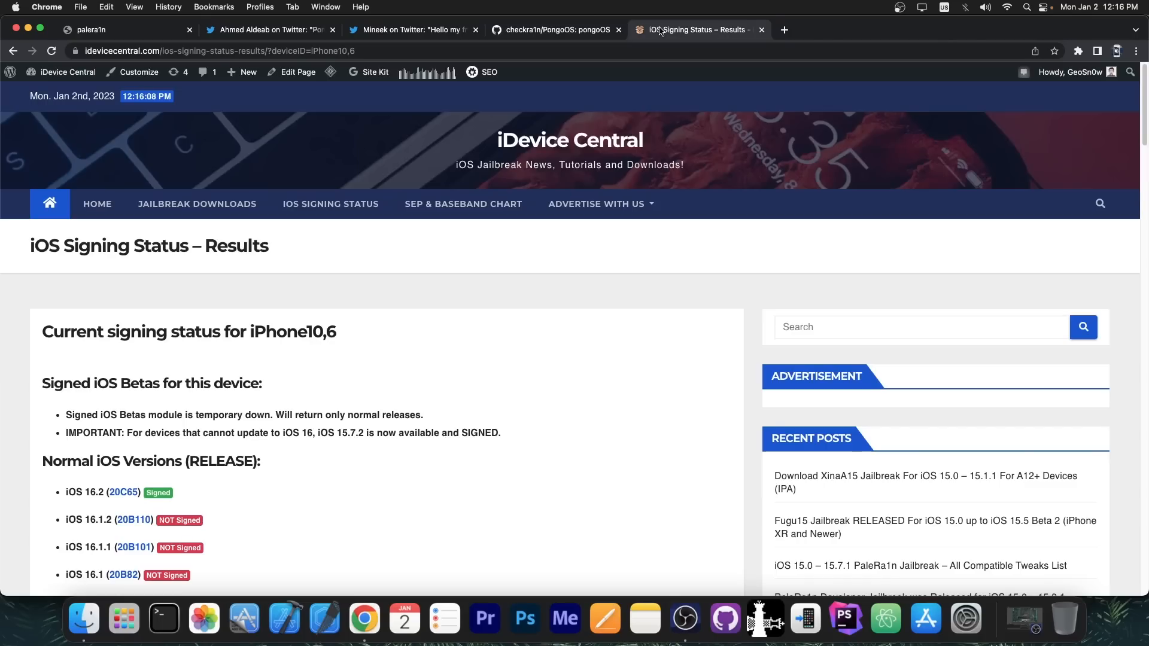
pyautogui.scroll(-3)
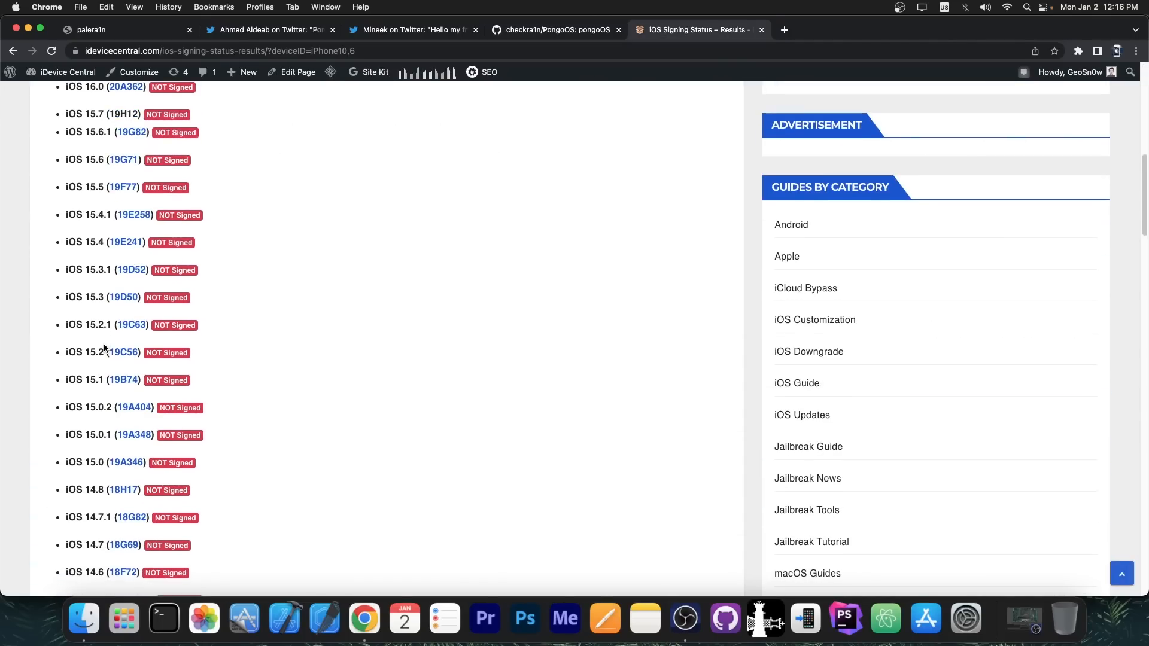
pyautogui.click(117, 29)
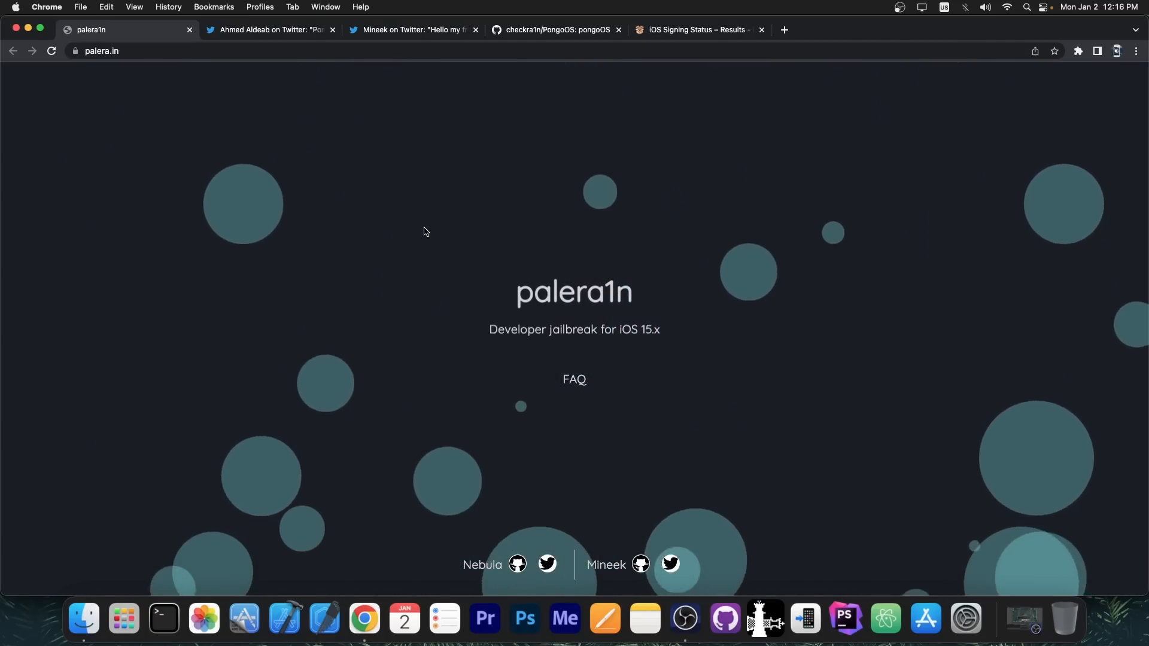
# Step: Switch the checkra1n/PongoOS repository to the iOS15 branch and scroll its README
pyautogui.click(554, 30)
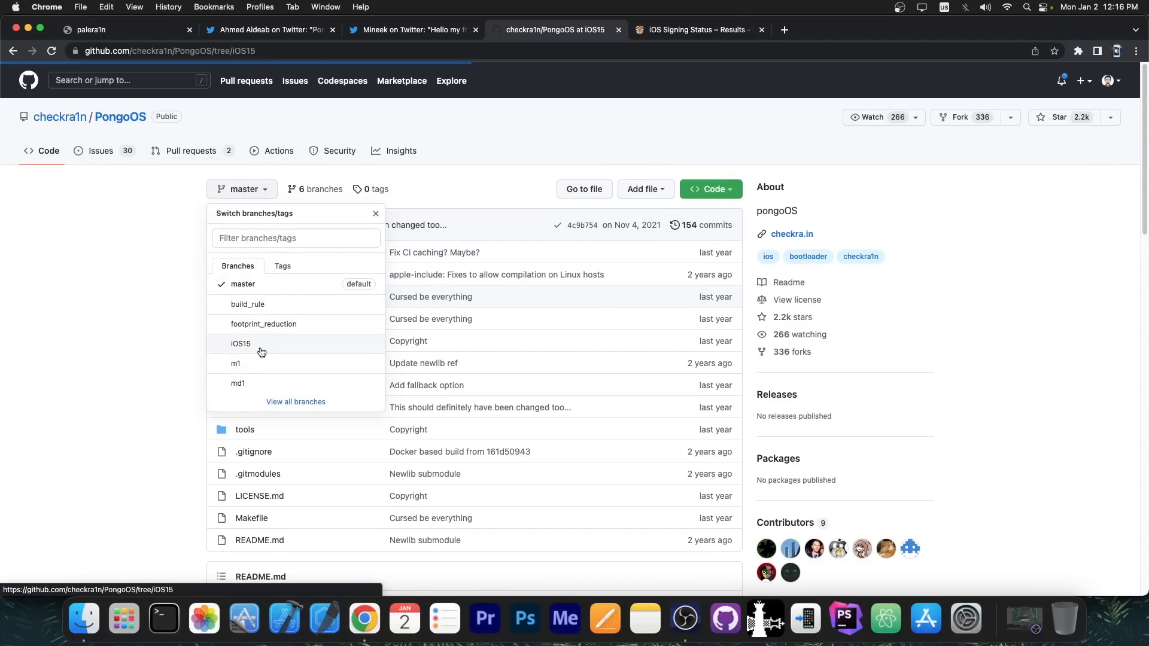
pyautogui.click(241, 343)
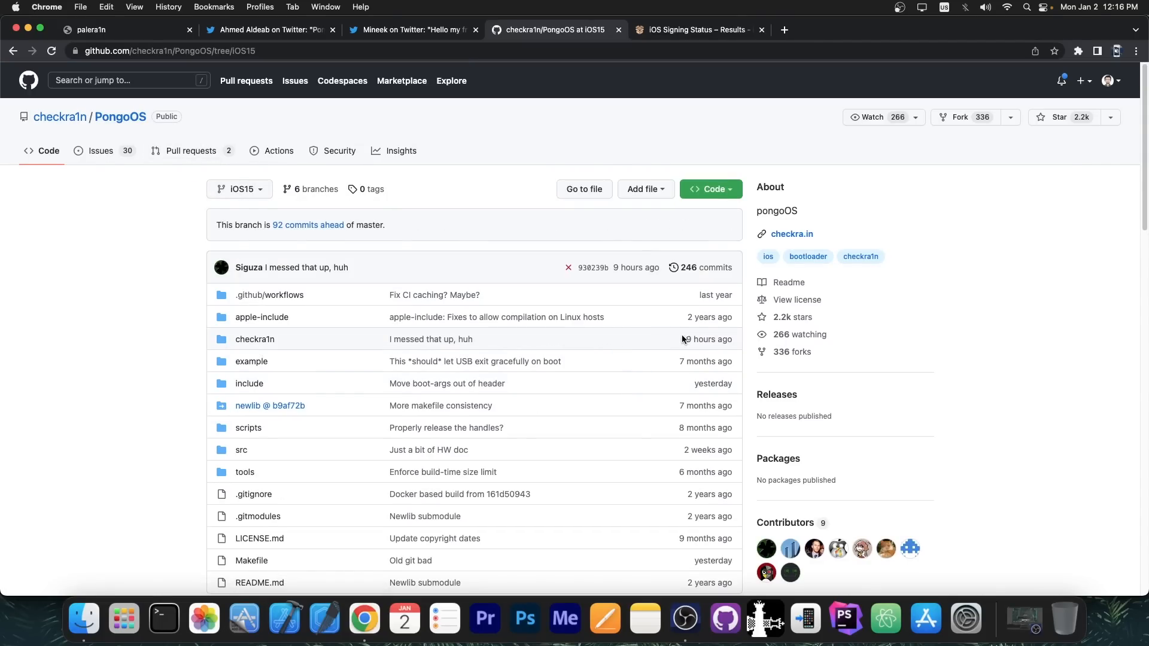
pyautogui.scroll(-3)
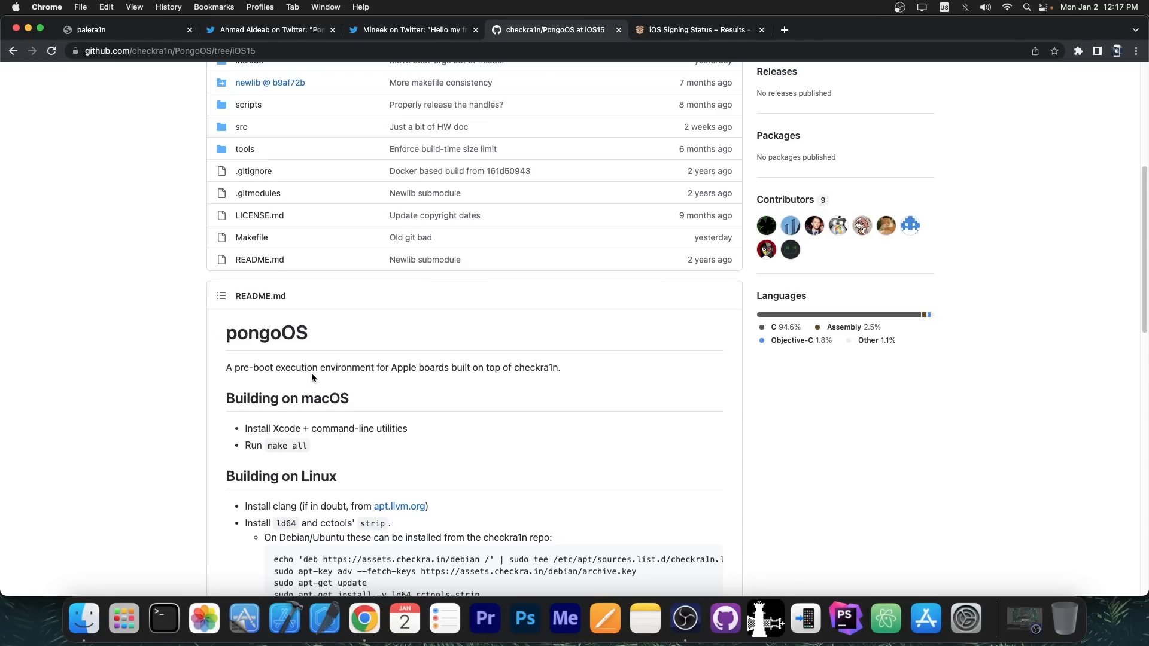
# Step: Glance at the palera1n homepage, then bring up the PongoOS iOS 16.2 tweet
pyautogui.click(125, 30)
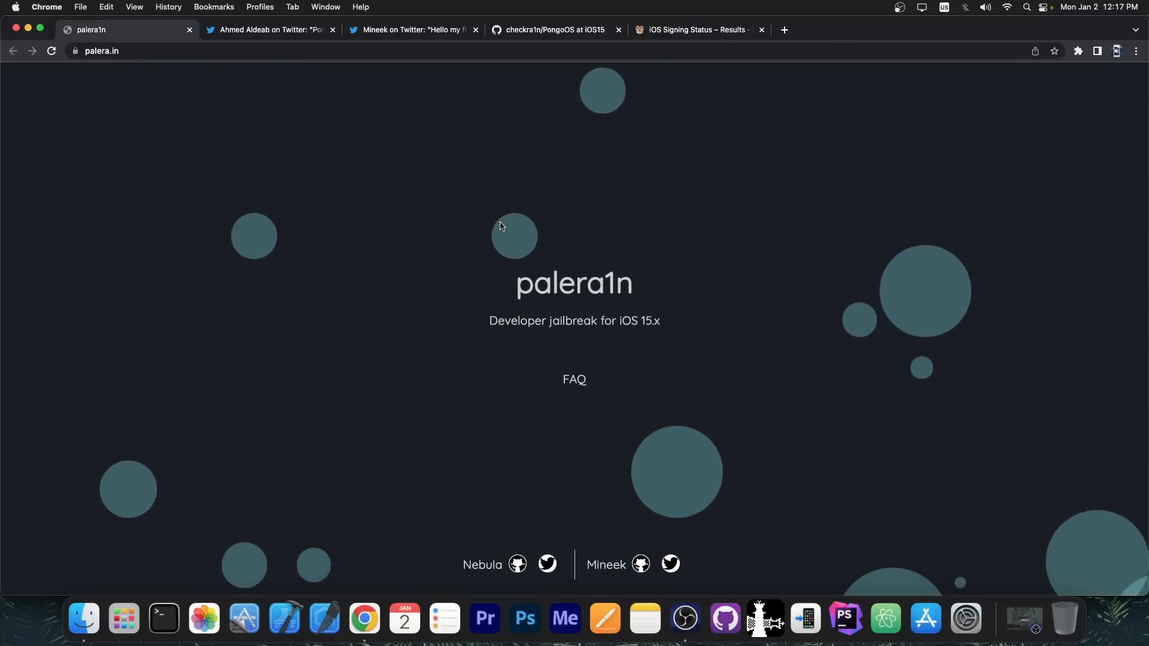
pyautogui.click(555, 29)
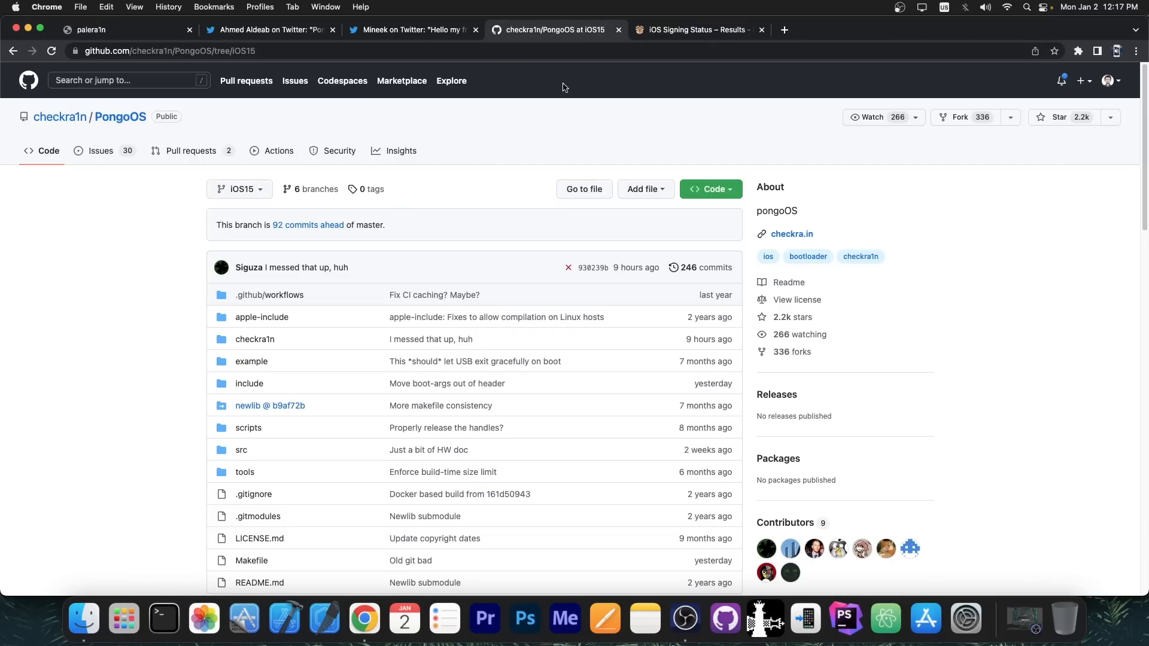
pyautogui.moveTo(487, 172)
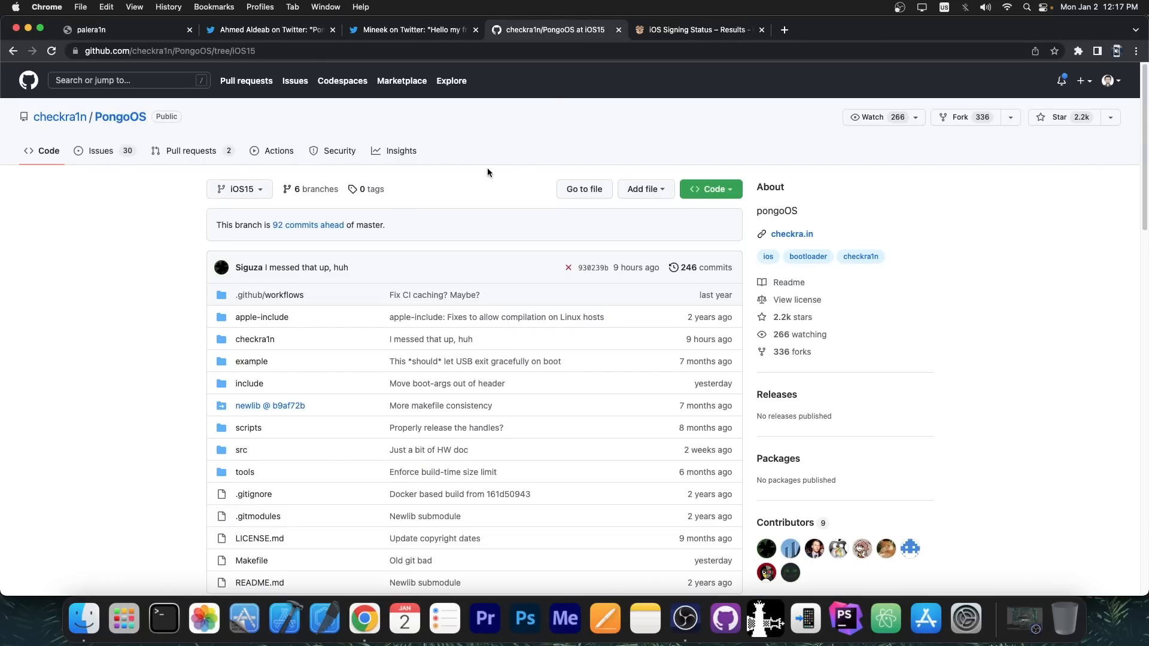
pyautogui.click(269, 29)
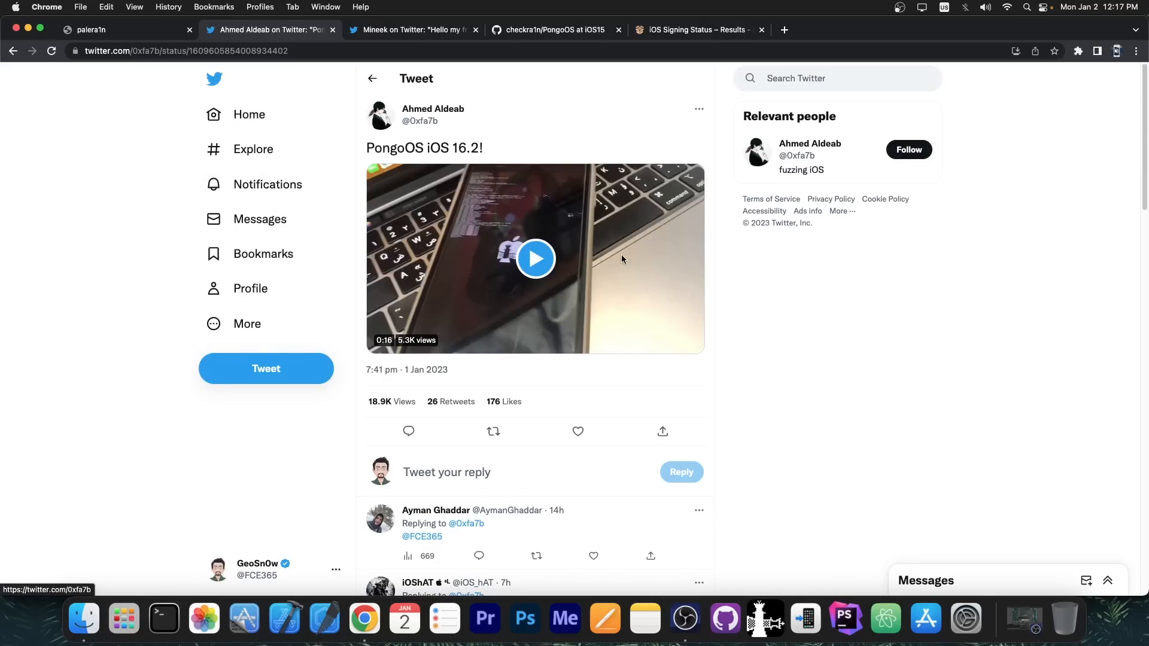
pyautogui.moveTo(484, 163)
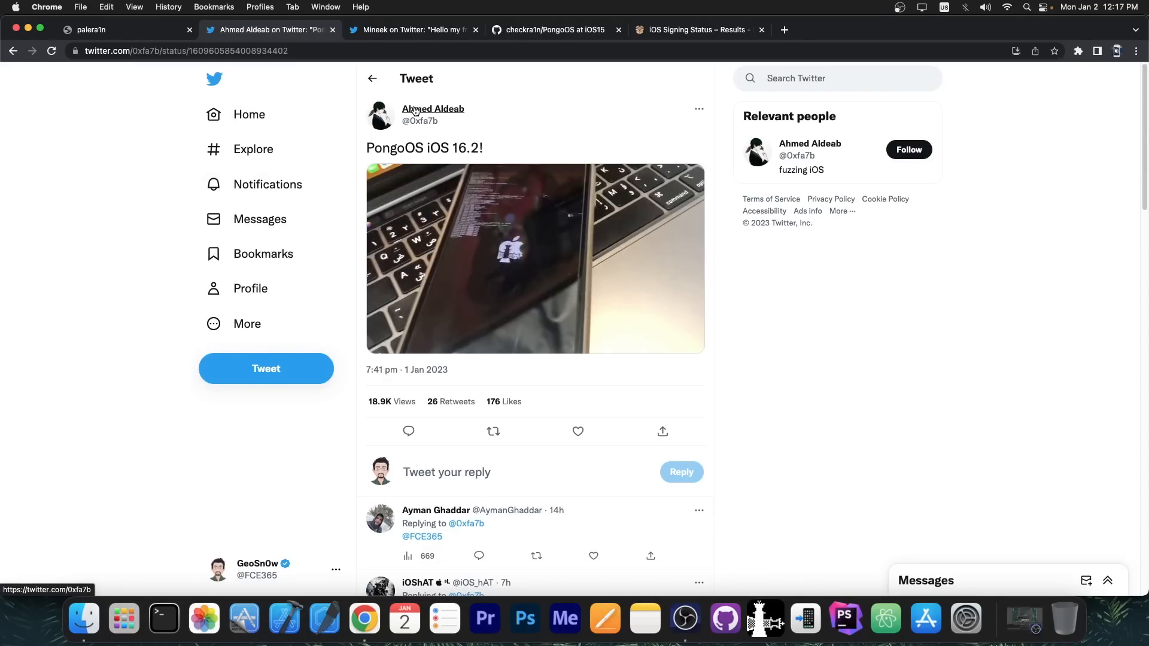
# Step: Play the 16-second PongoOS iOS 16.2 video in Ahmed Aldeab's tweet
pyautogui.click(534, 259)
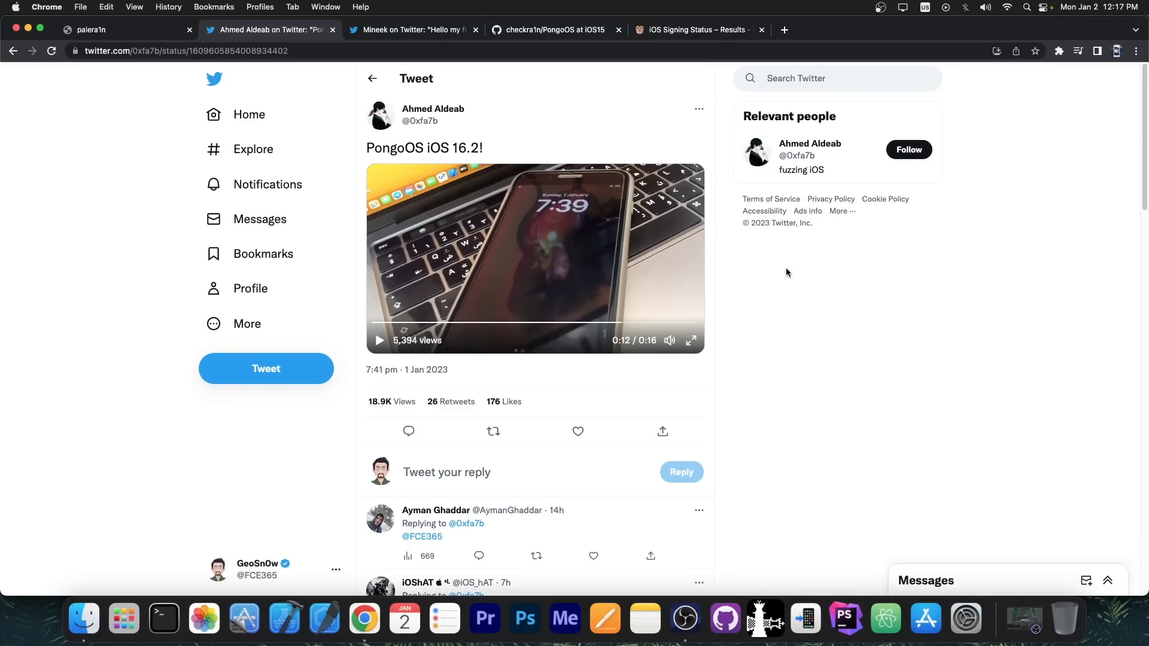
# Step: Read Mineek's tweet on PongoOS support in palera1n rootless, then show the iOS15 branch
pyautogui.click(124, 29)
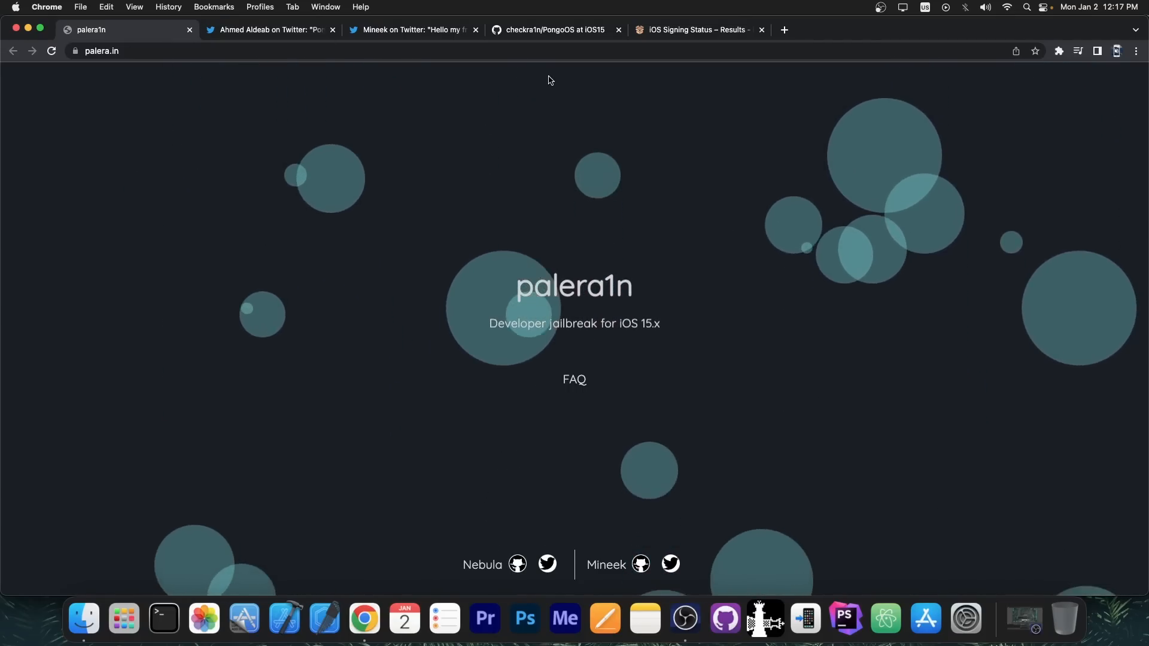
pyautogui.click(412, 30)
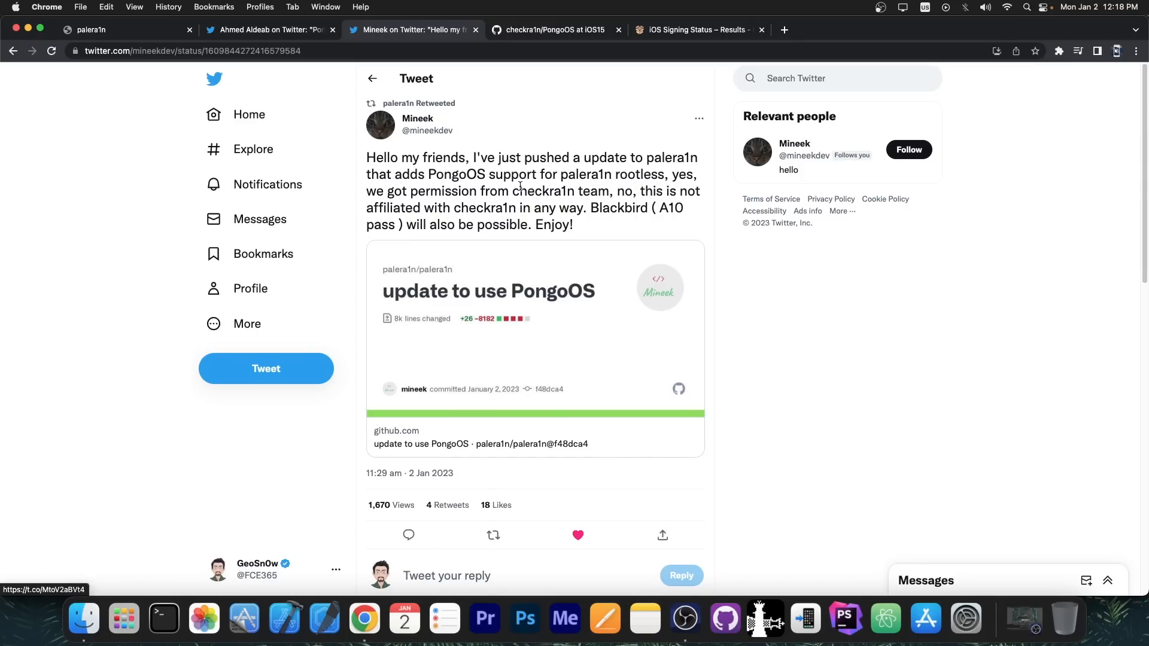
pyautogui.moveTo(868, 289)
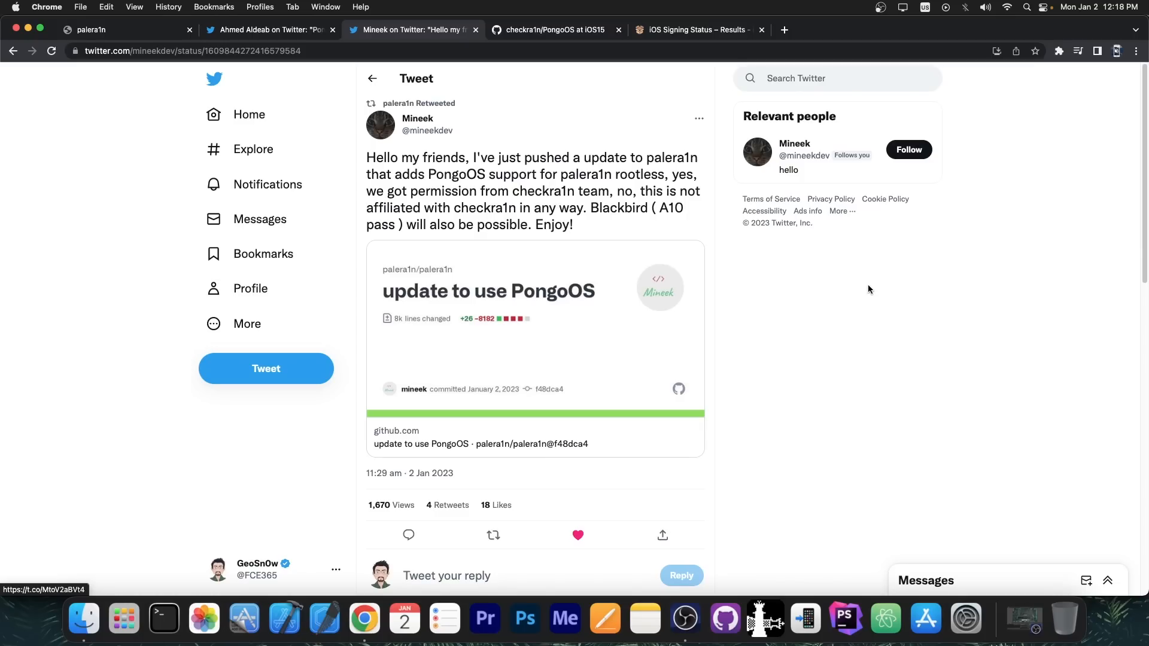
pyautogui.moveTo(659, 221)
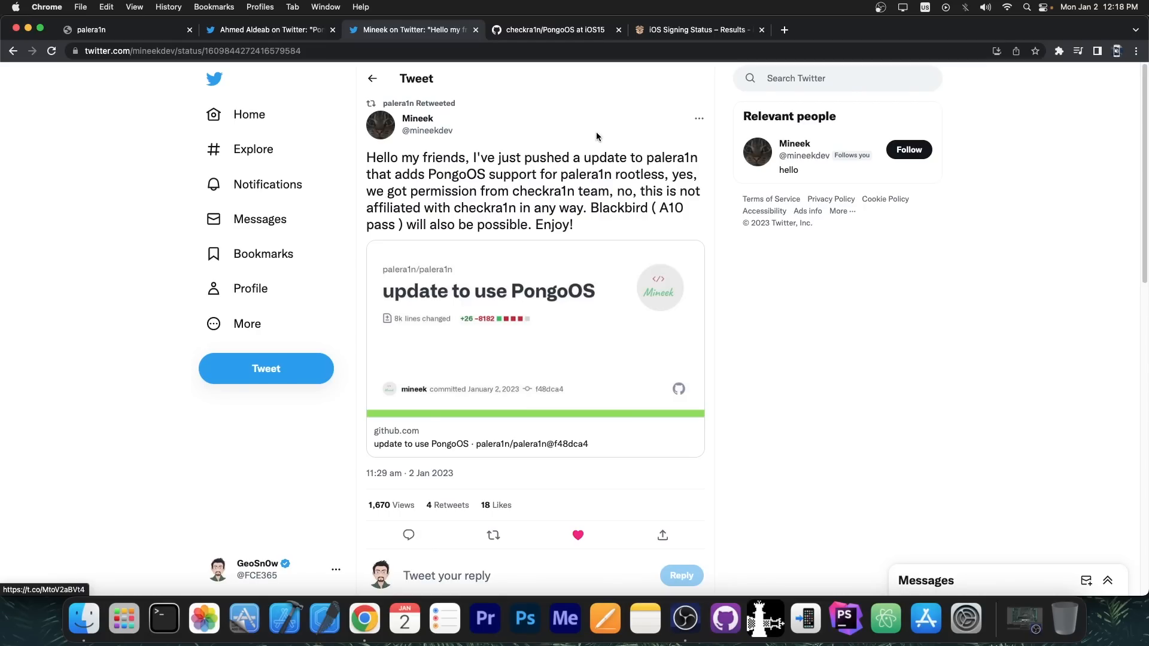
pyautogui.click(552, 29)
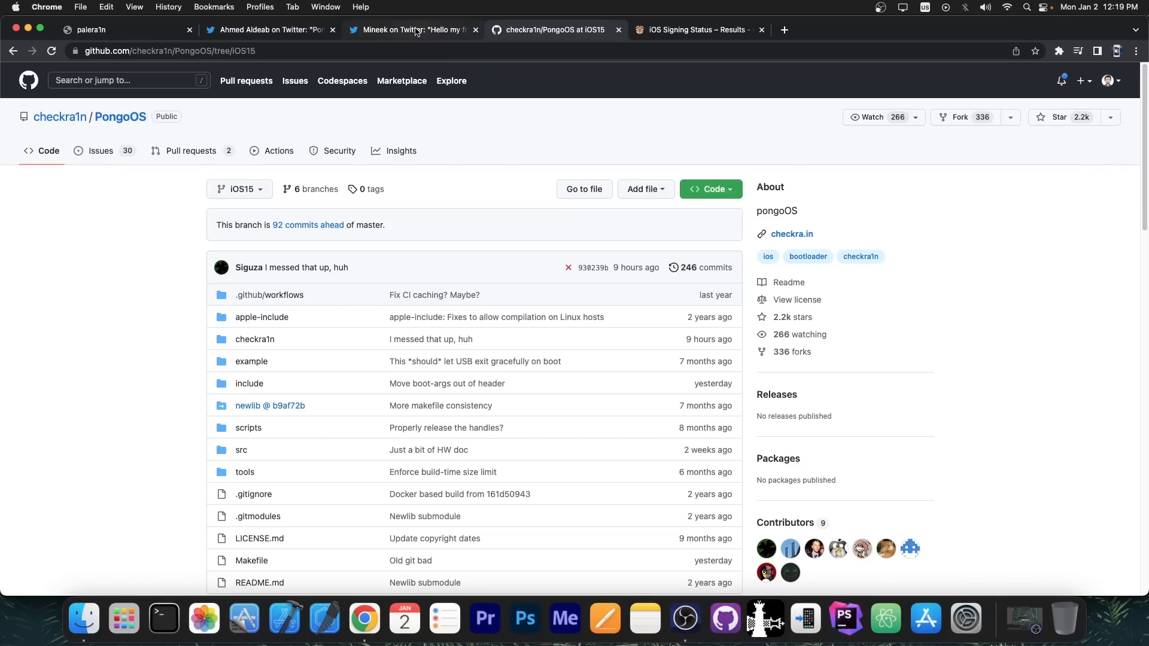
# Step: View the palera1n 'update to use PongoOS' commit, then return to the PongoOS iOS15 branch
pyautogui.click(412, 29)
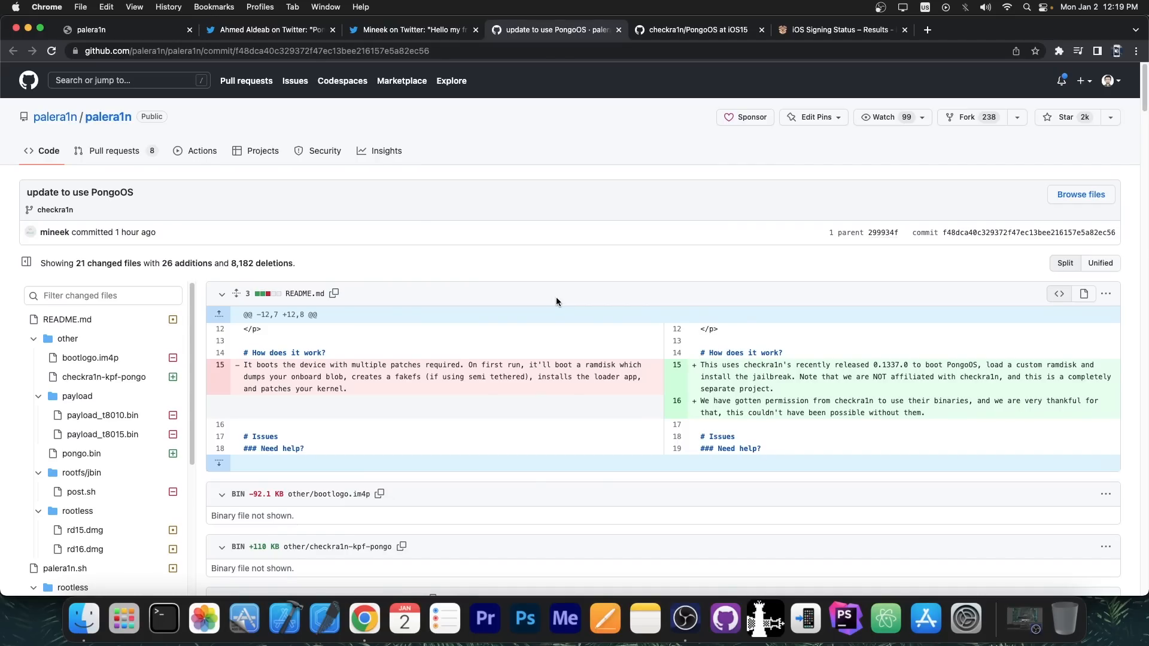
pyautogui.click(90, 30)
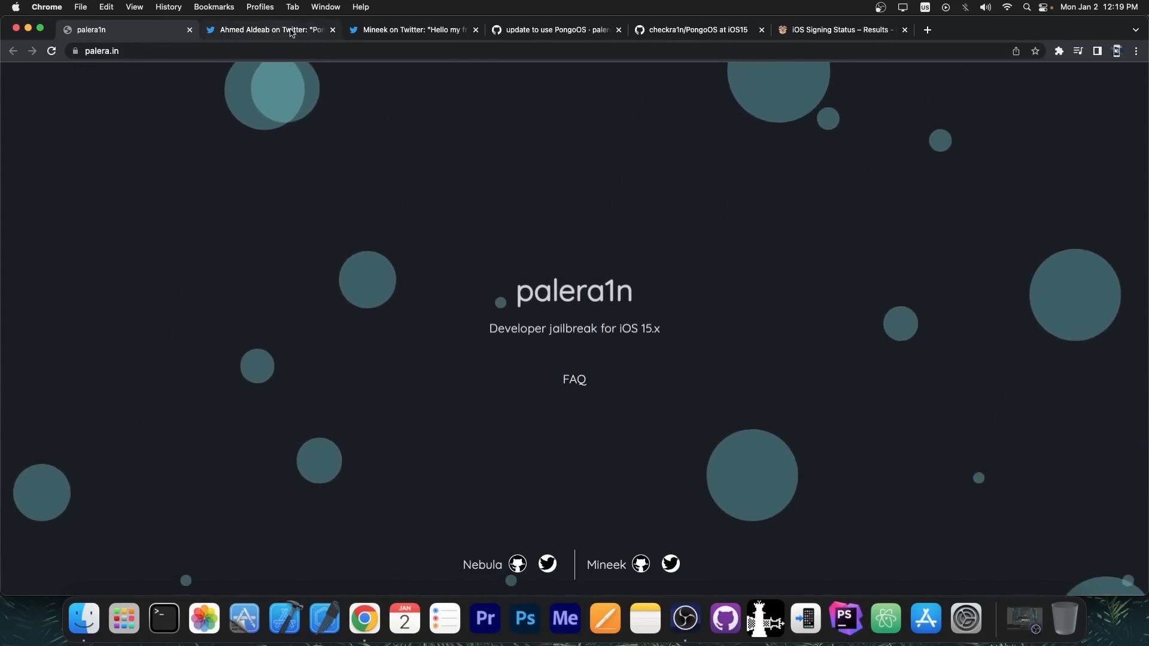
pyautogui.click(695, 30)
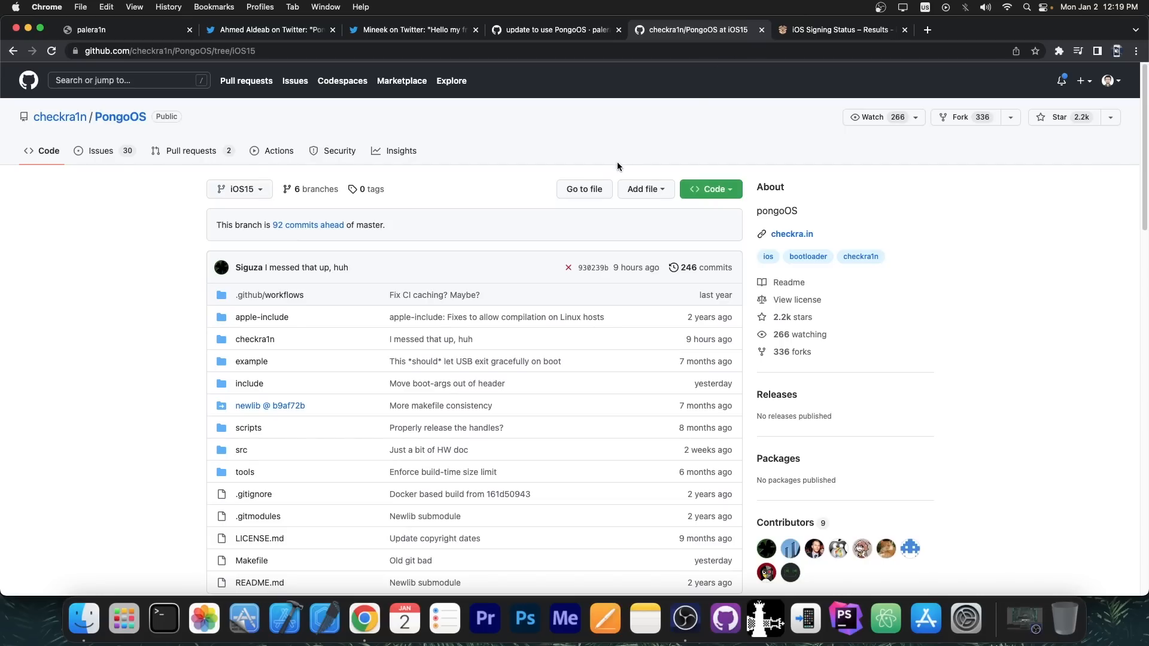
pyautogui.moveTo(299, 297)
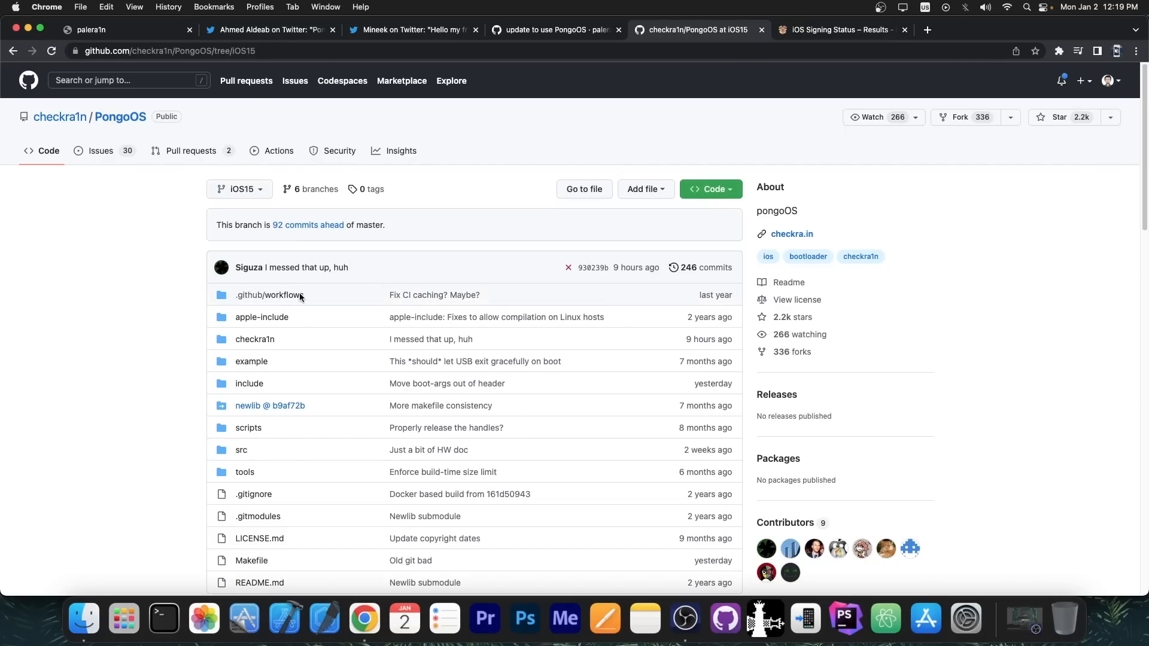